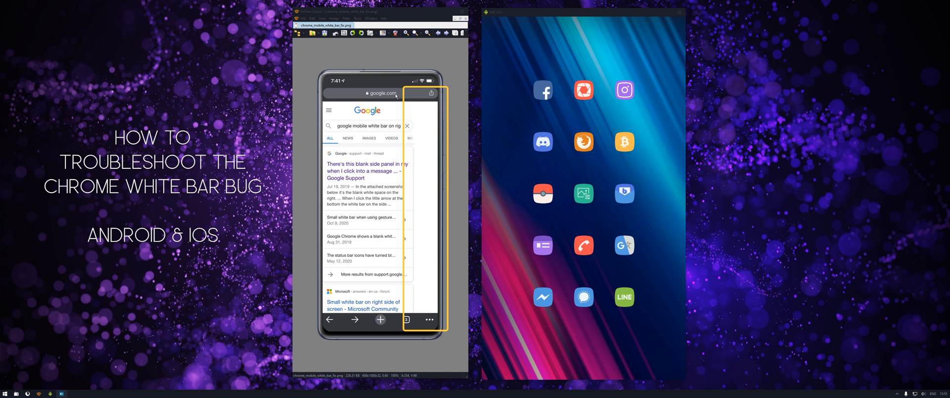
{"action": "mouse_move", "coordinate": [412, 200]}
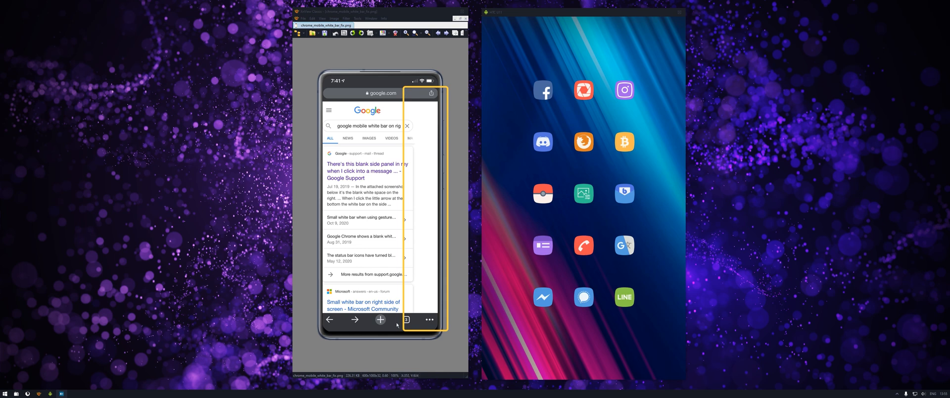
{"action": "mouse_move", "coordinate": [396, 332]}
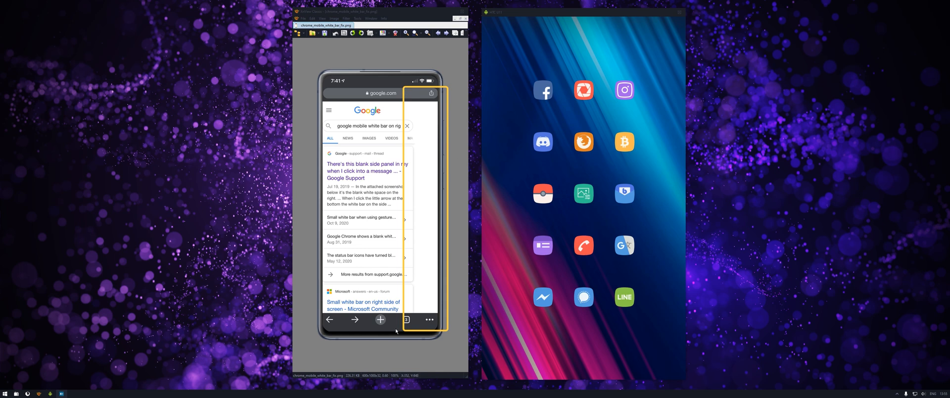
{"action": "mouse_move", "coordinate": [441, 67]}
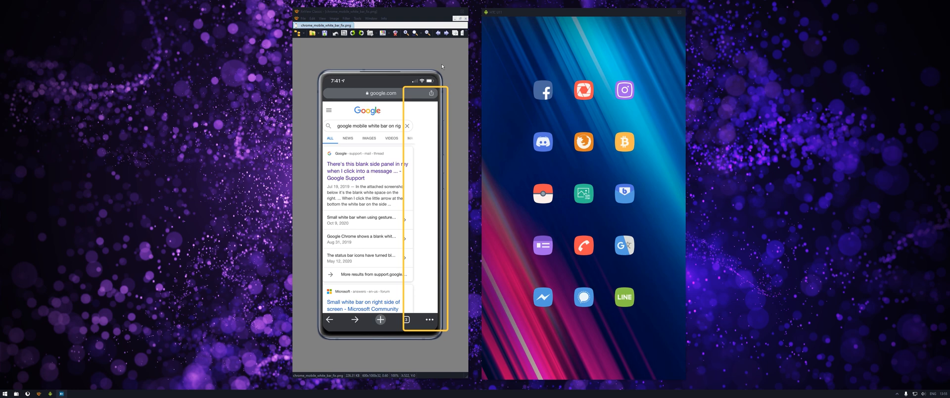
{"action": "mouse_move", "coordinate": [472, 58]}
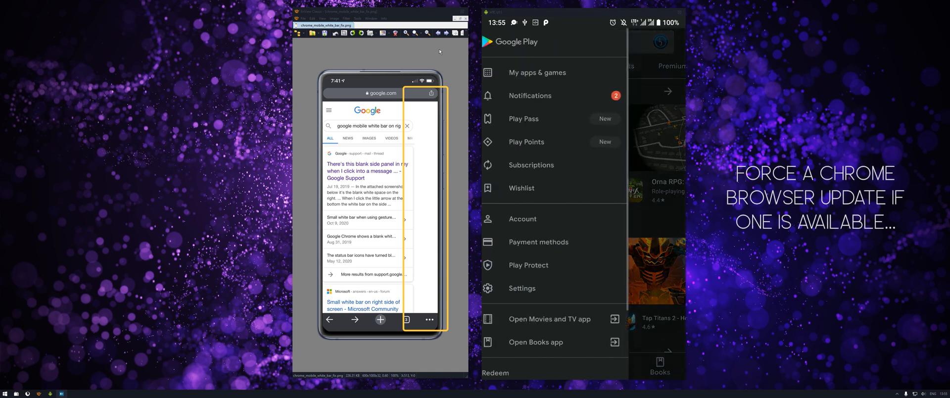
Step: Show My apps & games and scroll the Updates list down to Google Chrome
{"action": "left_click", "coordinate": [536, 72]}
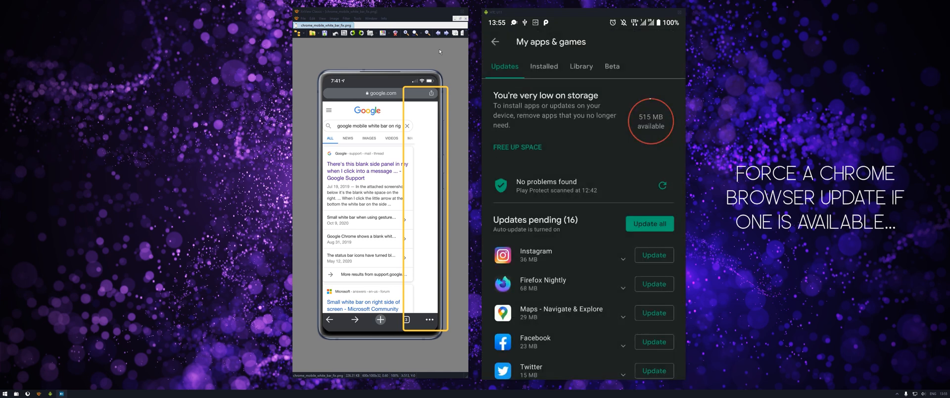
{"action": "scroll", "scroll_direction": "down", "scroll_amount": 3}
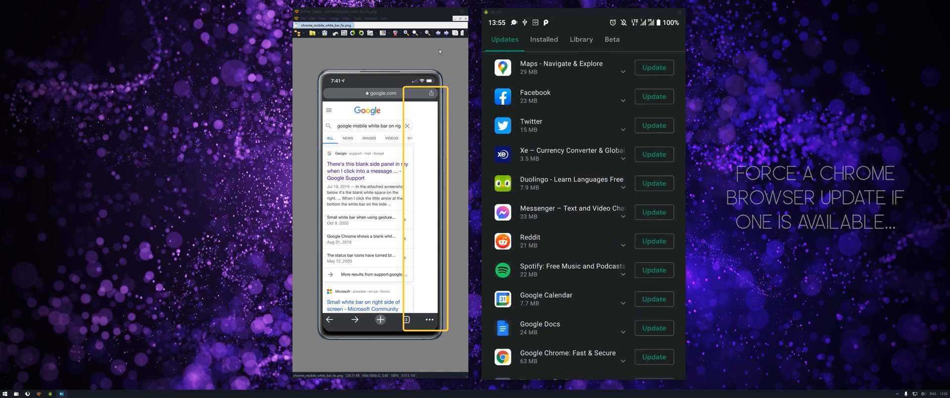
{"action": "scroll", "scroll_direction": "down", "scroll_amount": 3}
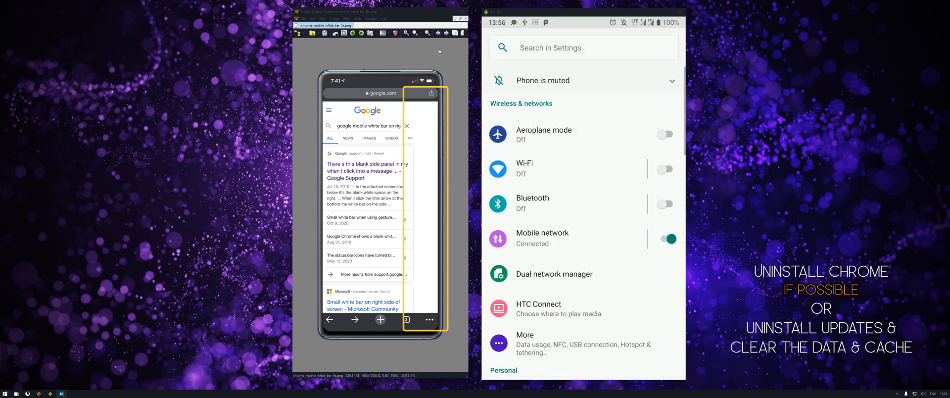
Step: Scroll through Settings and the full app list until Chrome's entry is visible
{"action": "scroll", "scroll_direction": "down", "scroll_amount": 3}
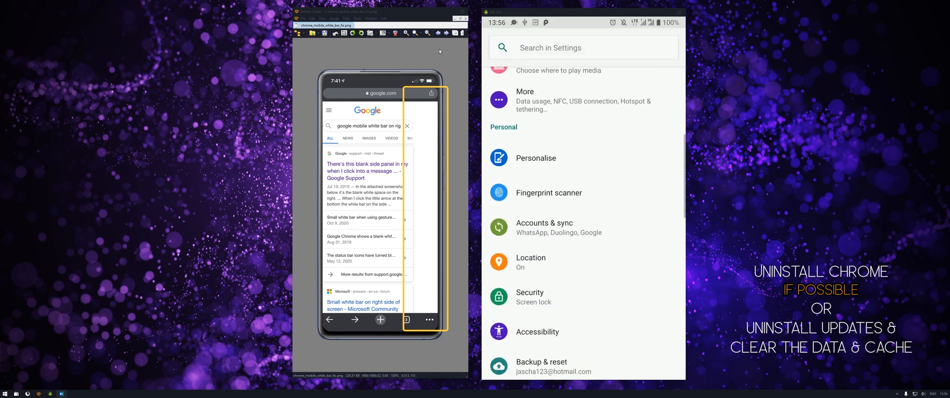
{"action": "scroll", "scroll_direction": "down", "scroll_amount": 3}
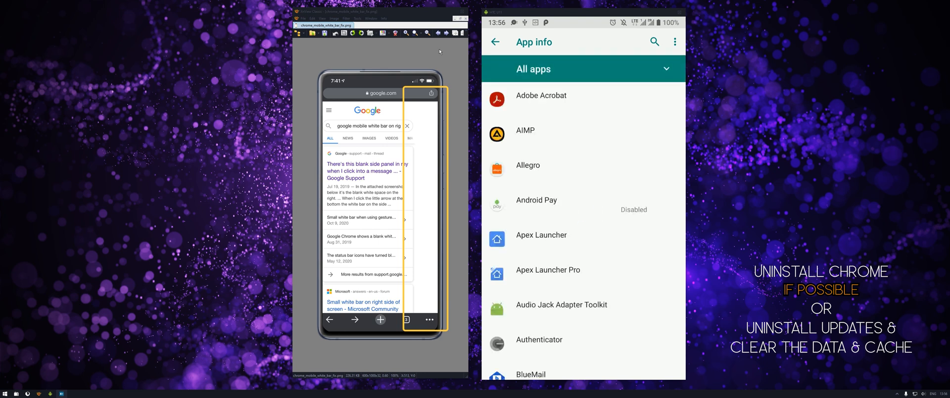
{"action": "scroll", "scroll_direction": "down", "scroll_amount": 3}
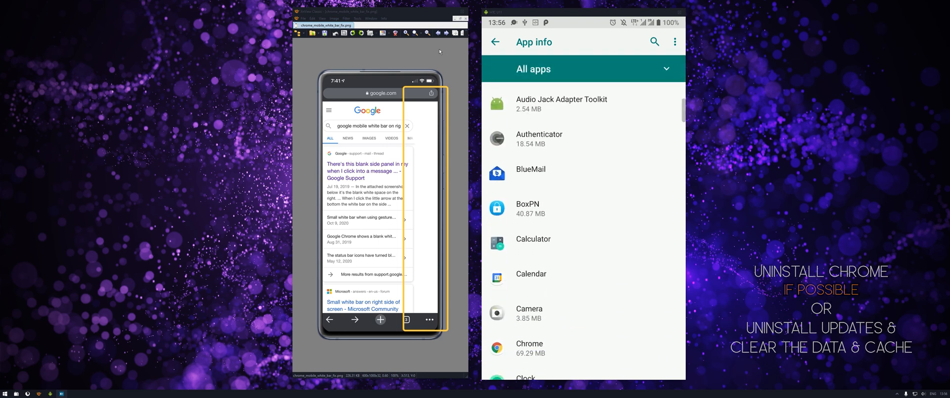
Step: Force-stop Chrome from its App info page and confirm
{"action": "left_click", "coordinate": [528, 348]}
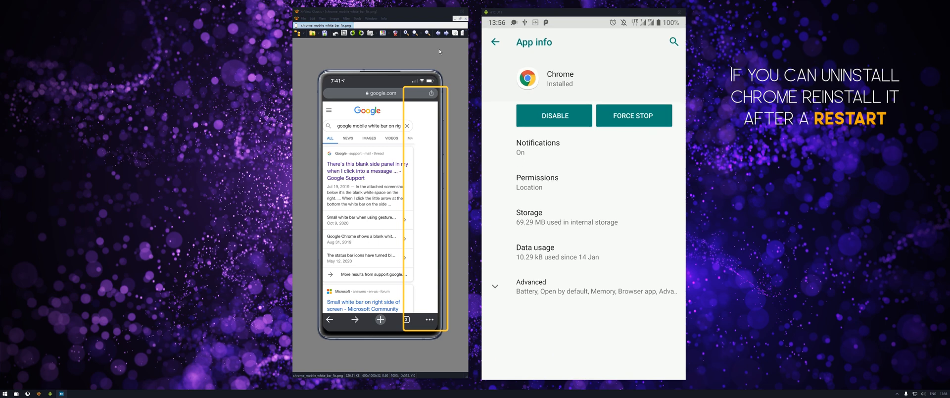
{"action": "left_click", "coordinate": [633, 114]}
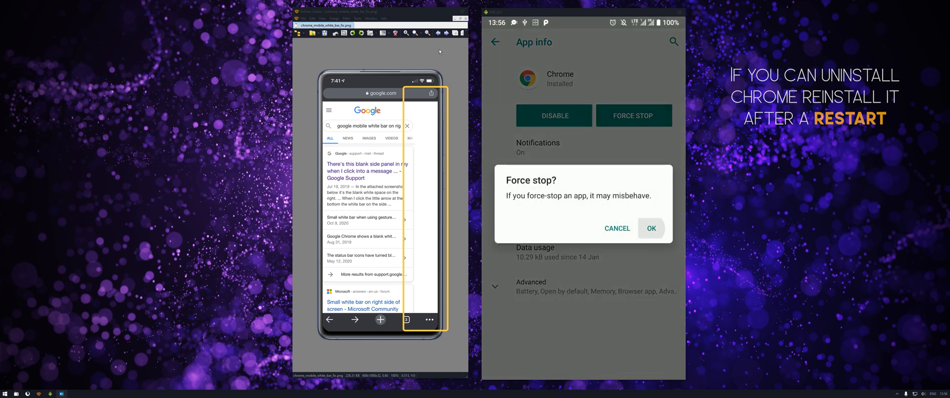
{"action": "left_click", "coordinate": [651, 228]}
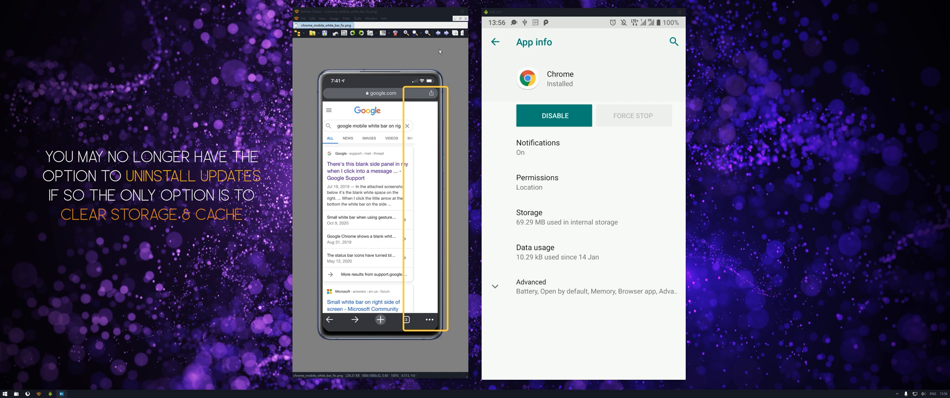
Step: Check Chrome's storage and cache usage, then return to the main settings list
{"action": "left_click", "coordinate": [528, 213]}
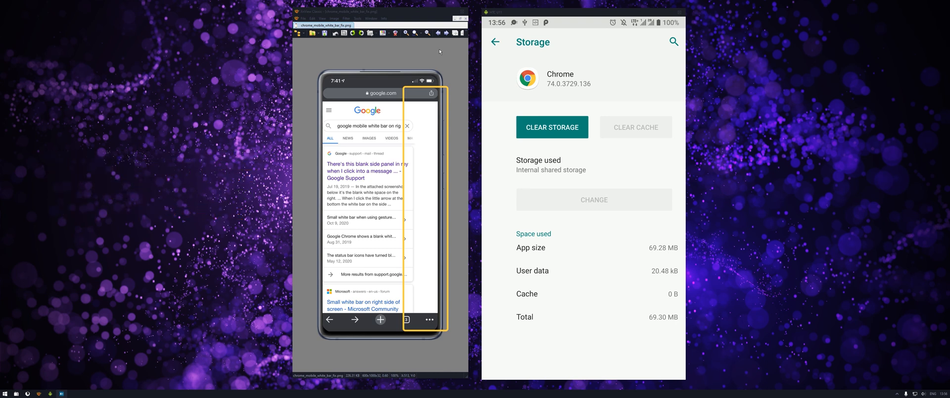
{"action": "left_click", "coordinate": [495, 41]}
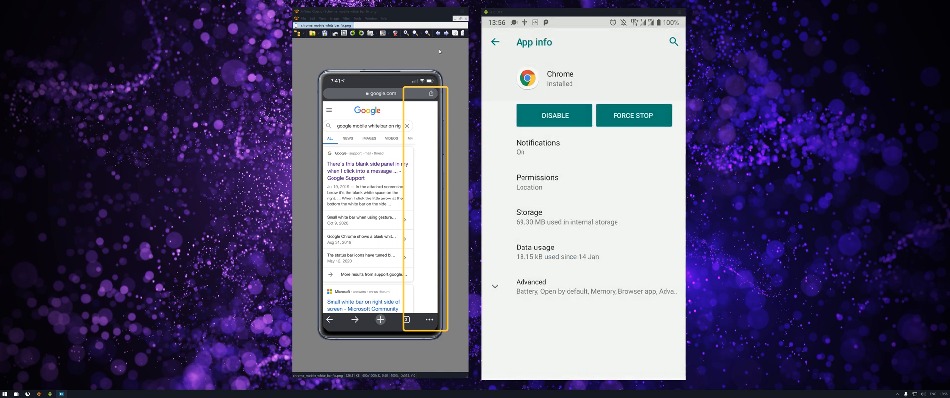
{"action": "left_click", "coordinate": [495, 42]}
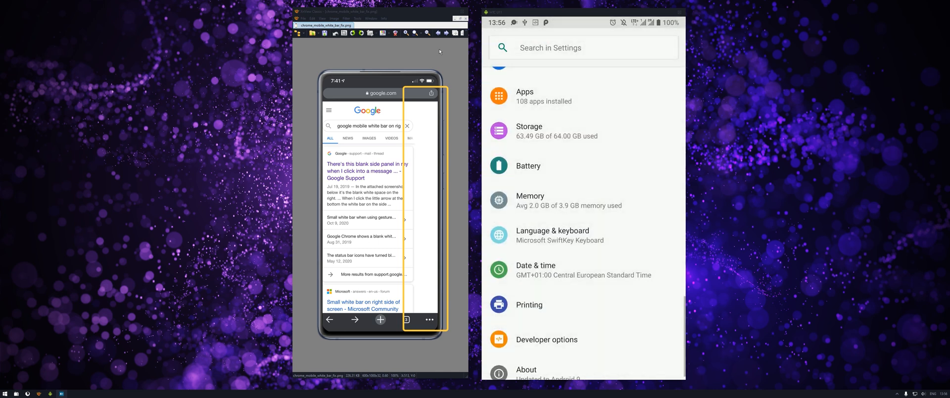